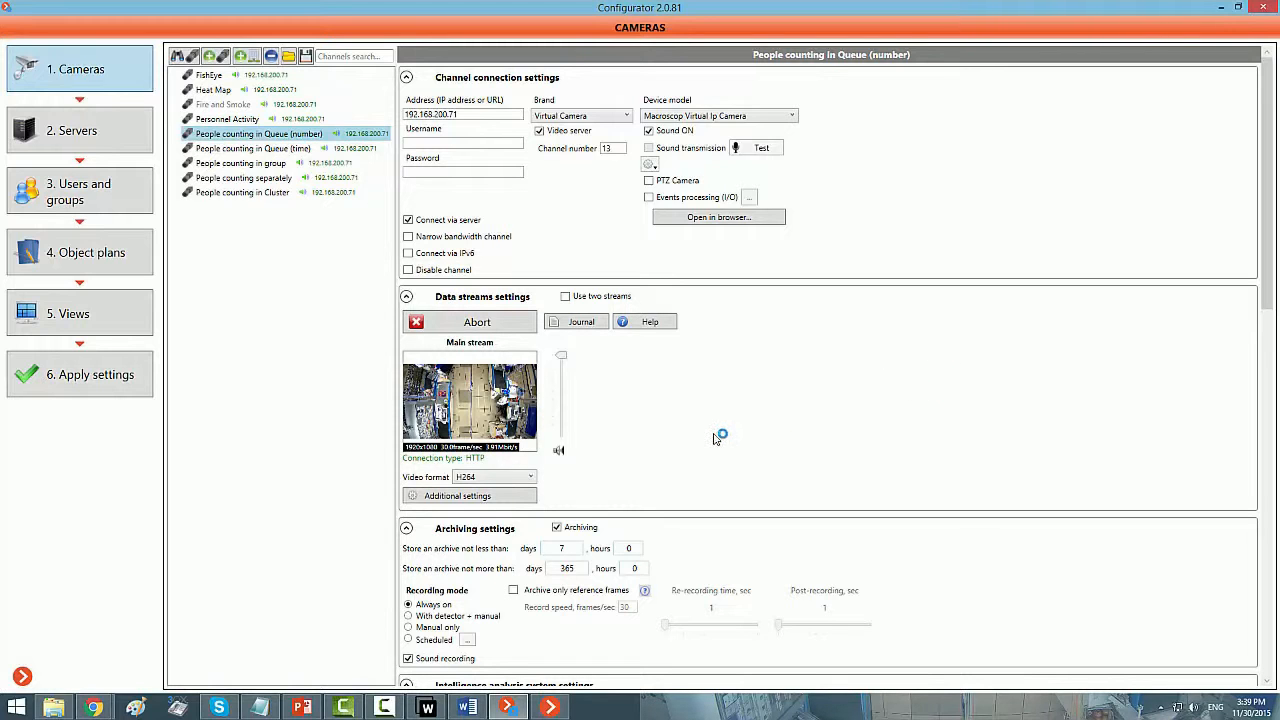
- Scroll the camera settings down to the external intelligence modules list
{"action": "scroll", "scroll_direction": "down", "scroll_amount": 3}
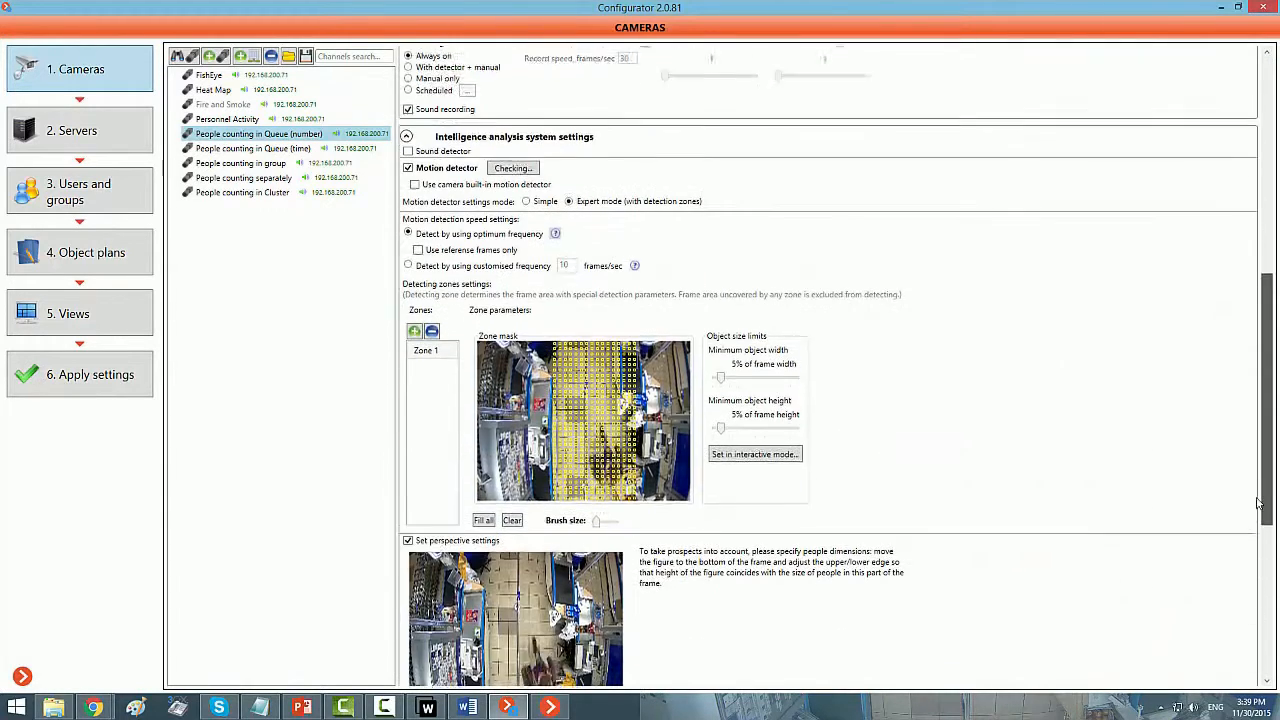
{"action": "scroll", "scroll_direction": "down", "scroll_amount": 3}
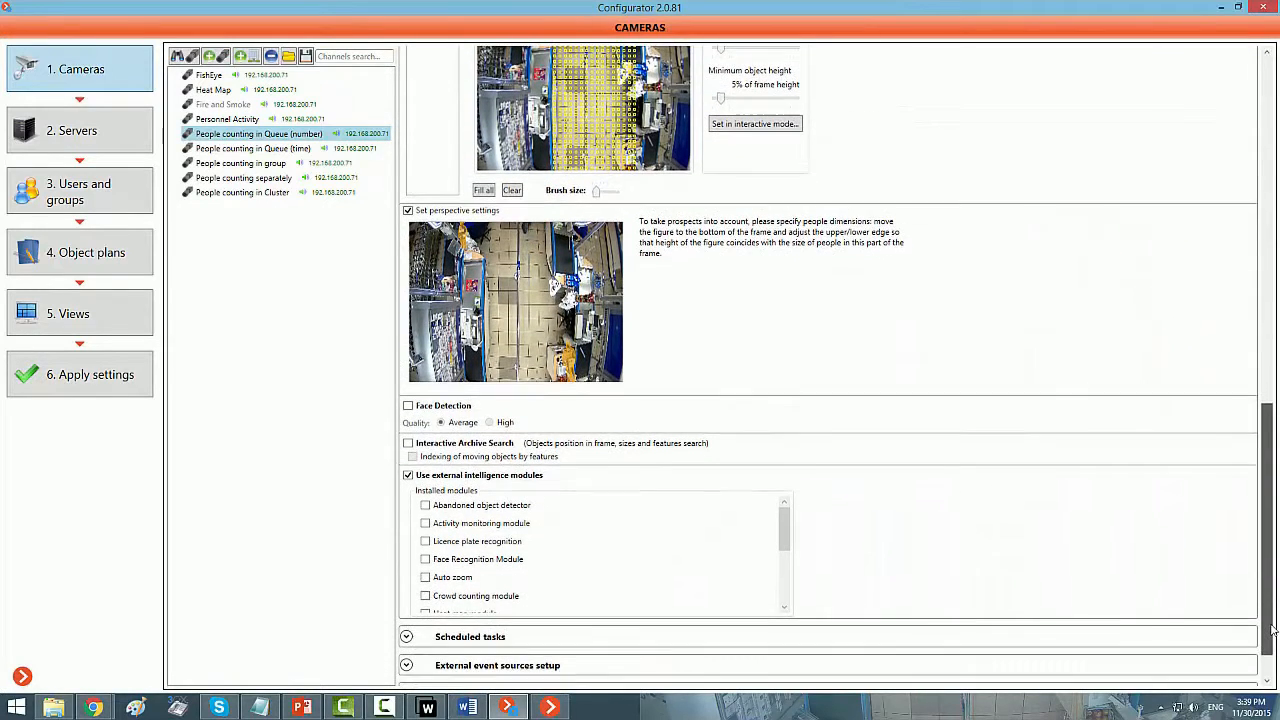
{"action": "scroll", "scroll_direction": "down", "scroll_amount": 3}
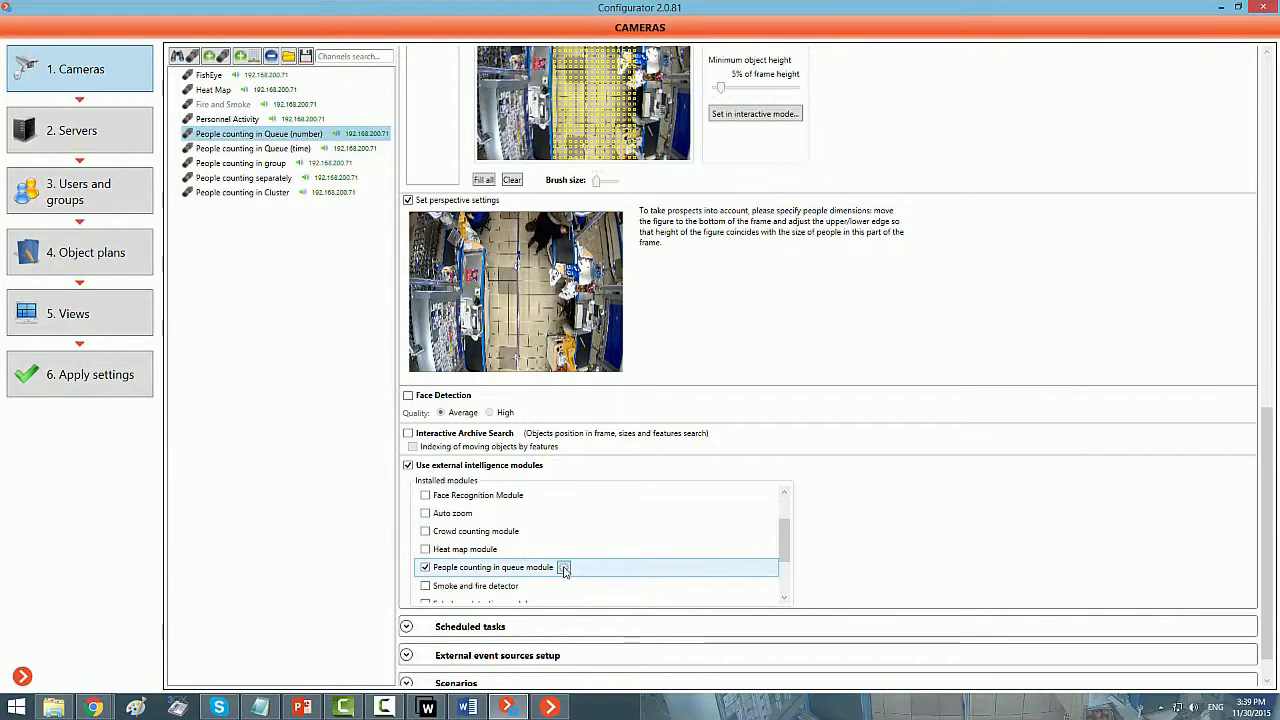
- Open the People counting in queue module settings via its '...' button
{"action": "left_click", "coordinate": [564, 568]}
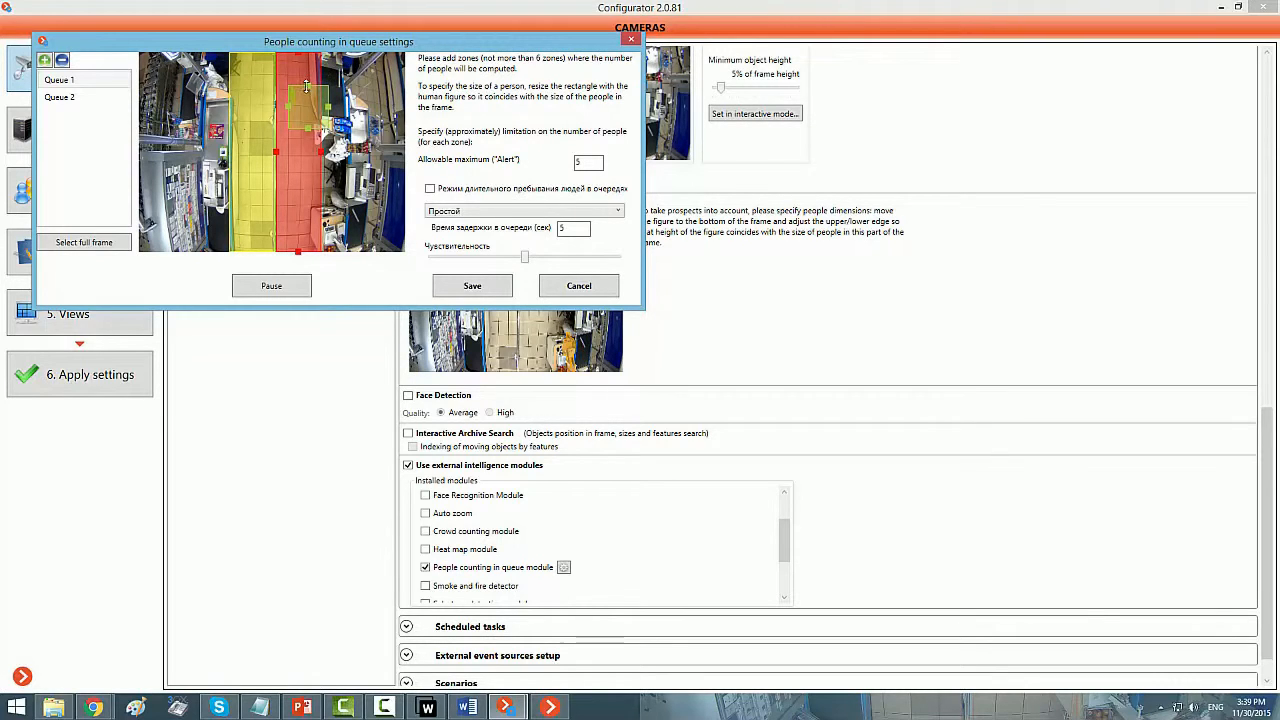
{"action": "mouse_move", "coordinate": [308, 120]}
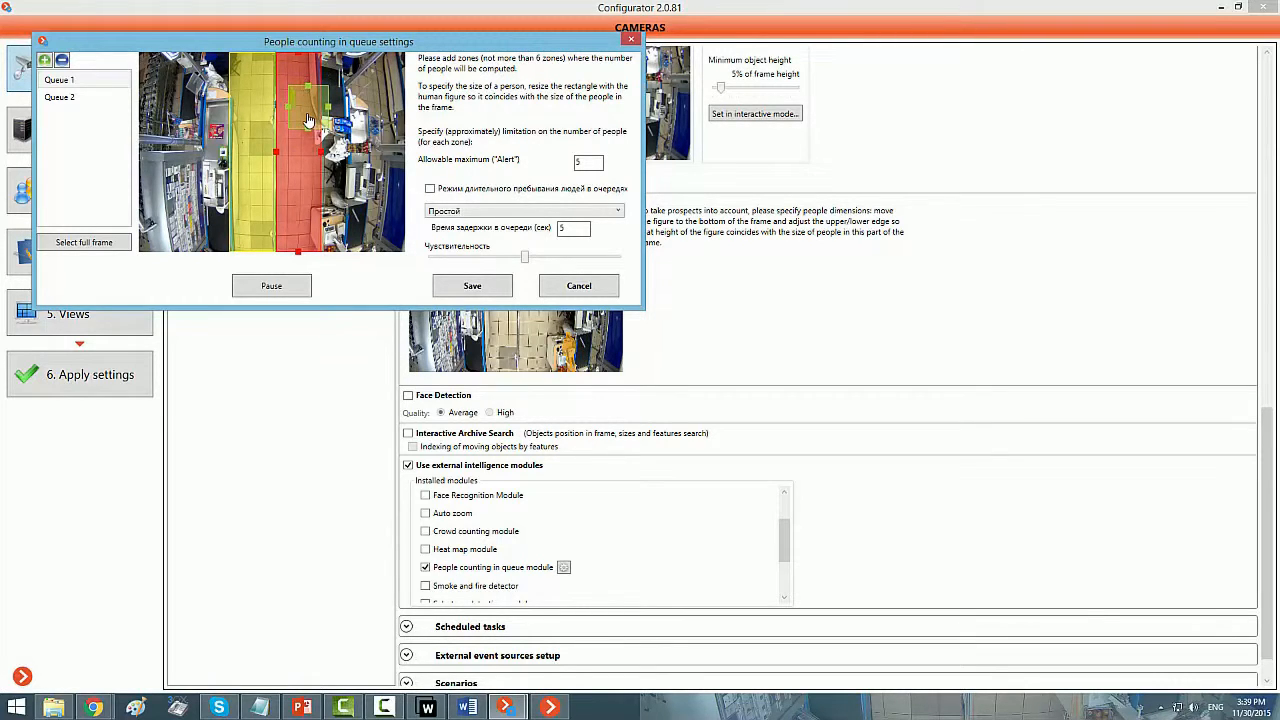
{"action": "mouse_move", "coordinate": [480, 150]}
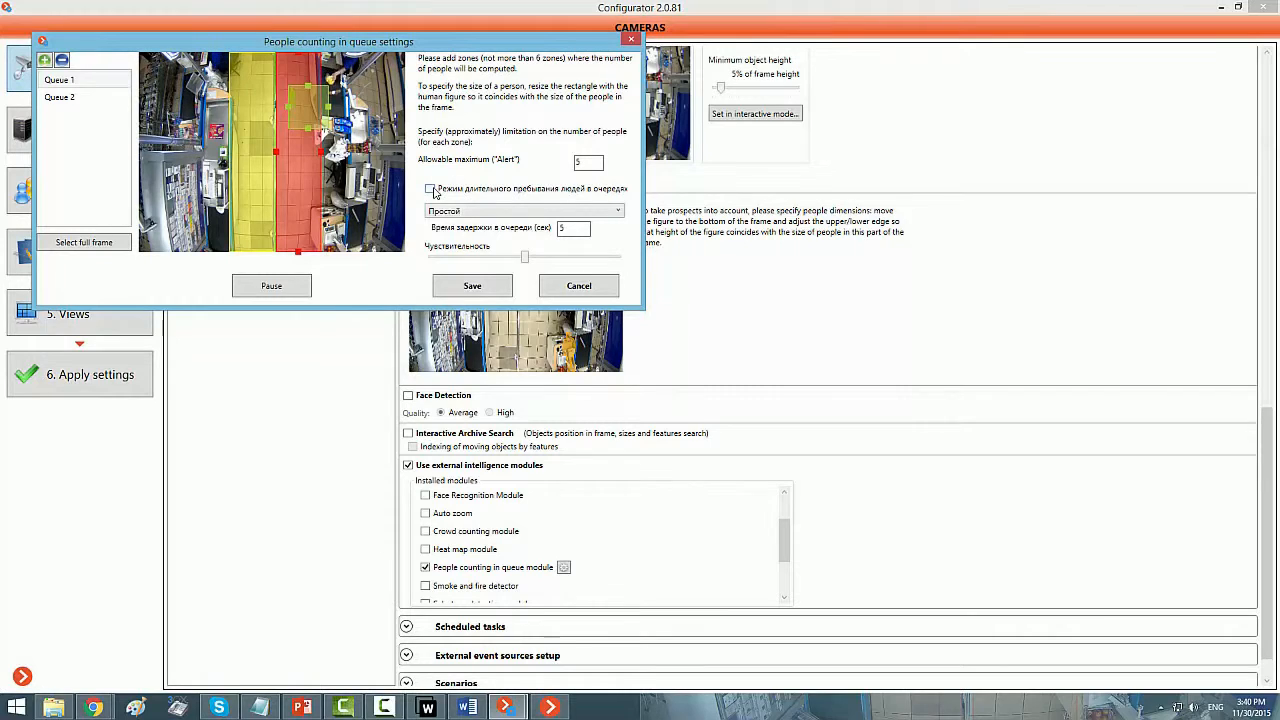
- Untick the long queue stay mode for Queue 1, deactivating its wait-time options
{"action": "left_click", "coordinate": [430, 188]}
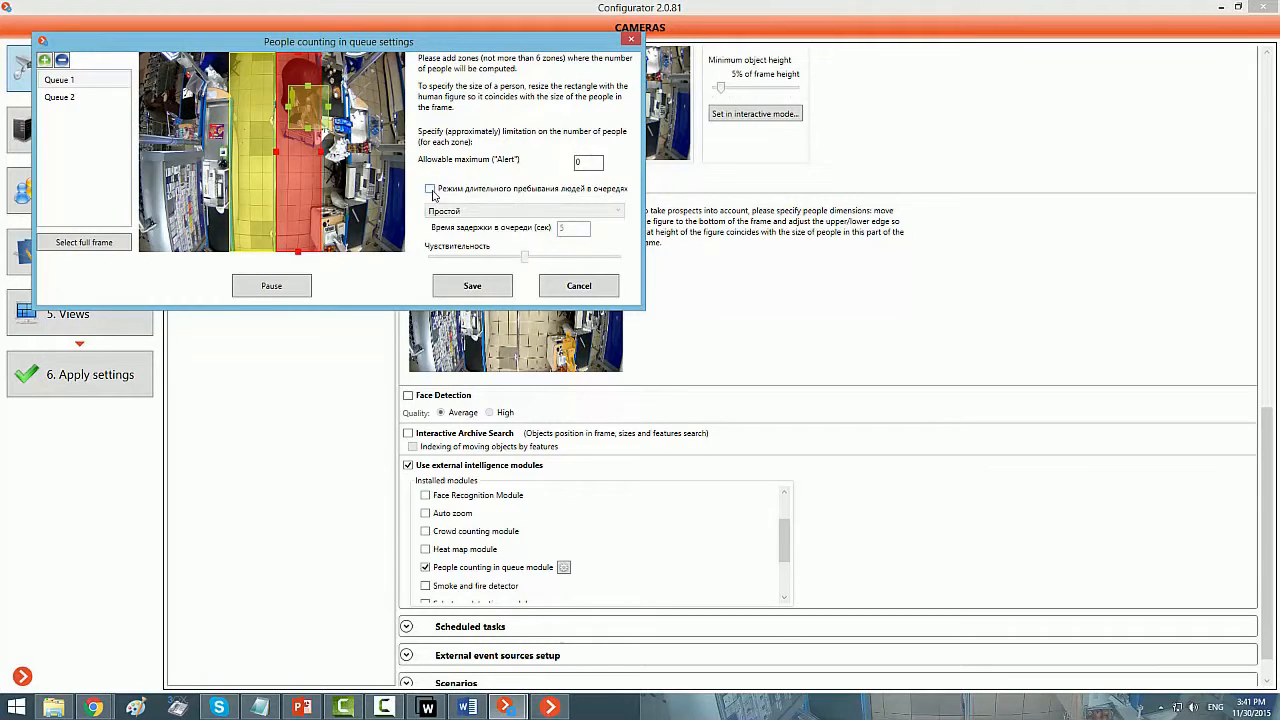
- Set Queue 1's allowable maximum to 5 people and select Queue 2 in the zone list
{"action": "left_click", "coordinate": [588, 162]}
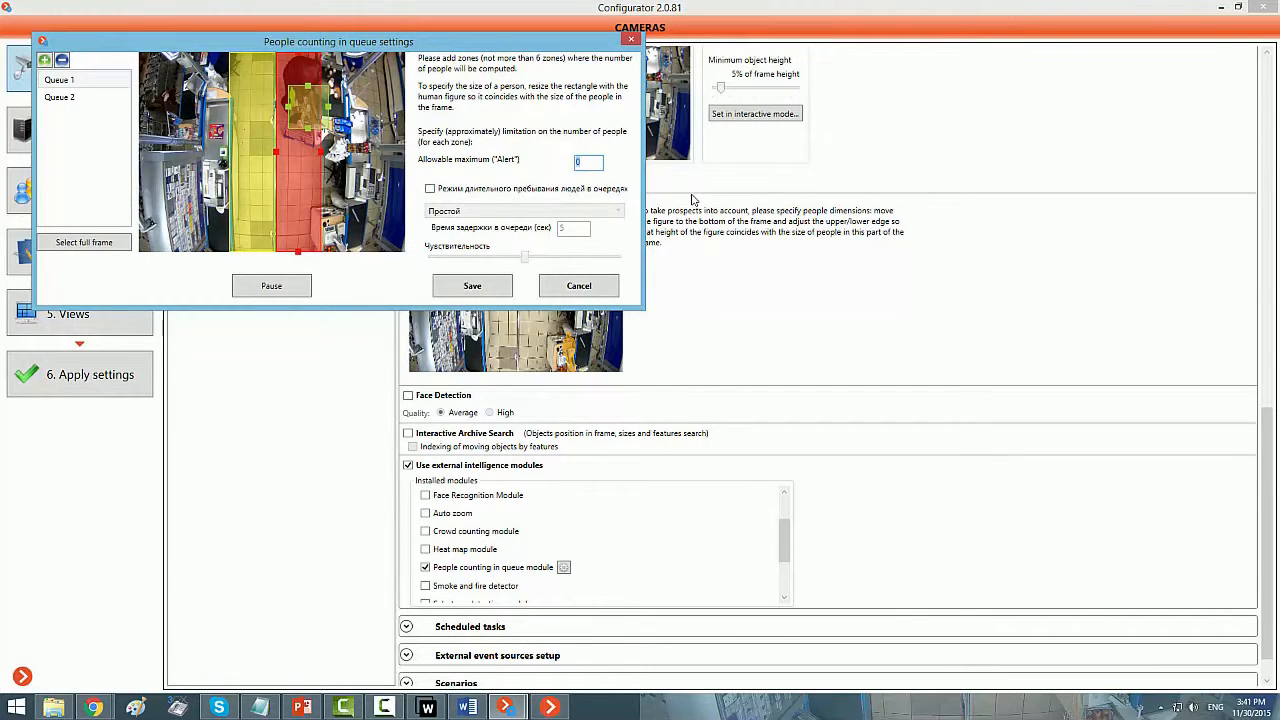
{"action": "type", "text": "5"}
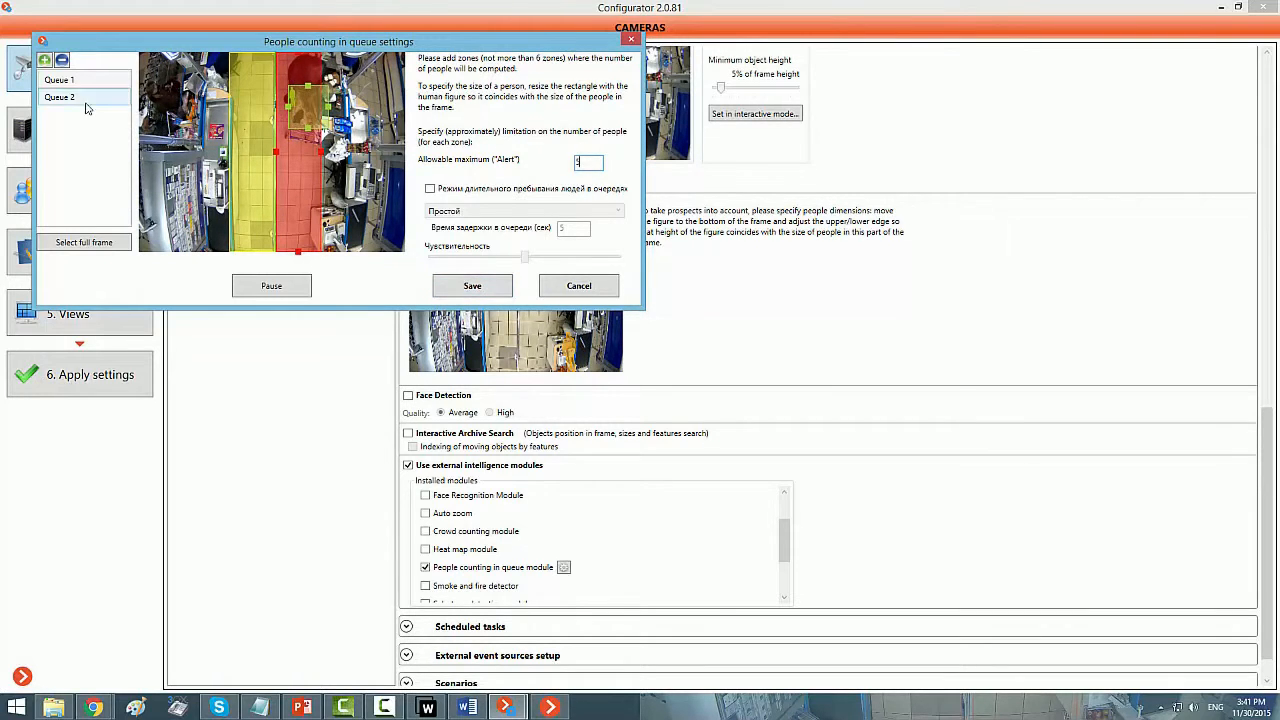
{"action": "left_click", "coordinate": [58, 80]}
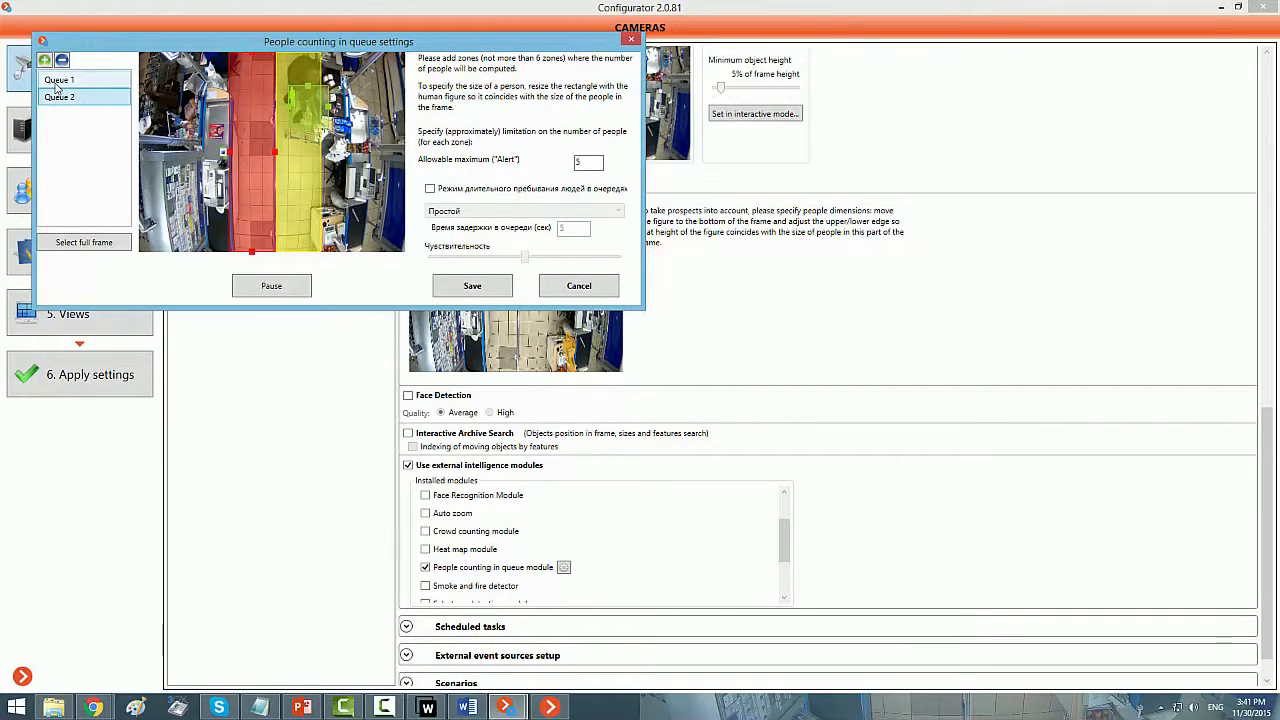
{"action": "left_click", "coordinate": [60, 96]}
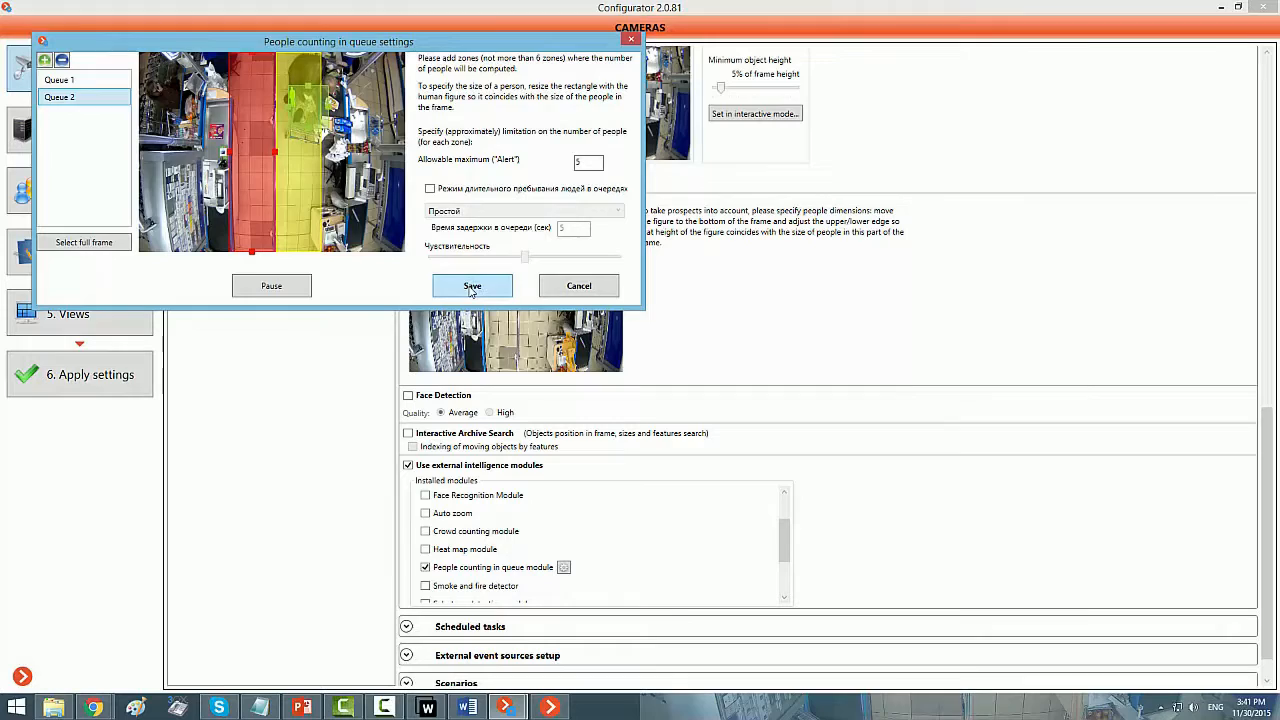
- Save the queue zone settings before viewing both queue cameras in Macroscop Client
{"action": "left_click", "coordinate": [472, 286]}
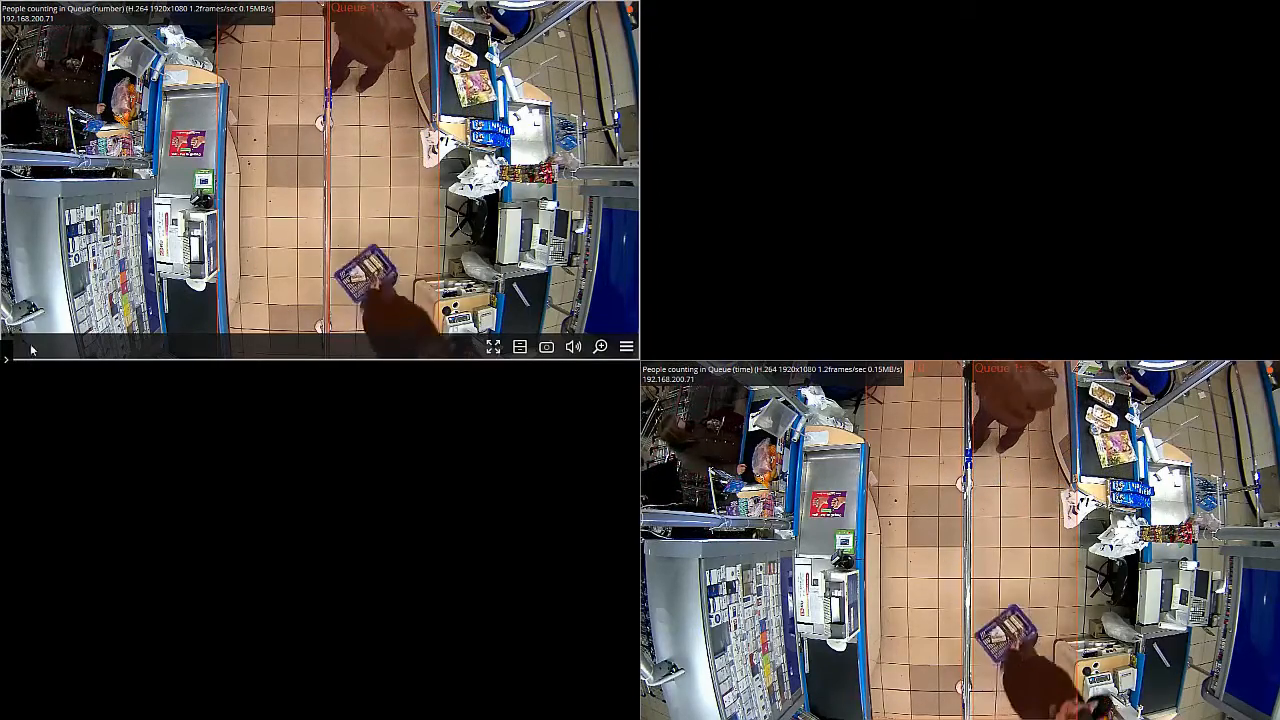
- Build the 'People counting in the queue' report for the number camera's Queue 1 and Queue 2
{"action": "left_click", "coordinate": [80, 252]}
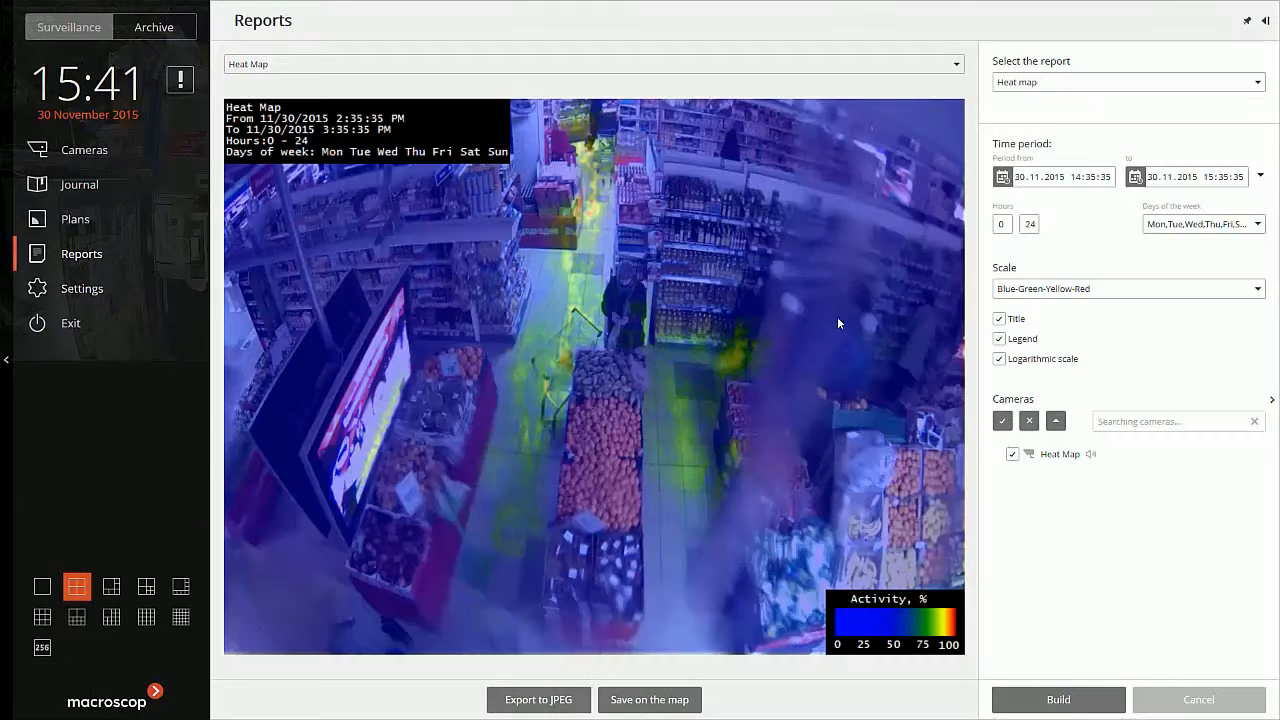
{"action": "left_click", "coordinate": [1128, 82]}
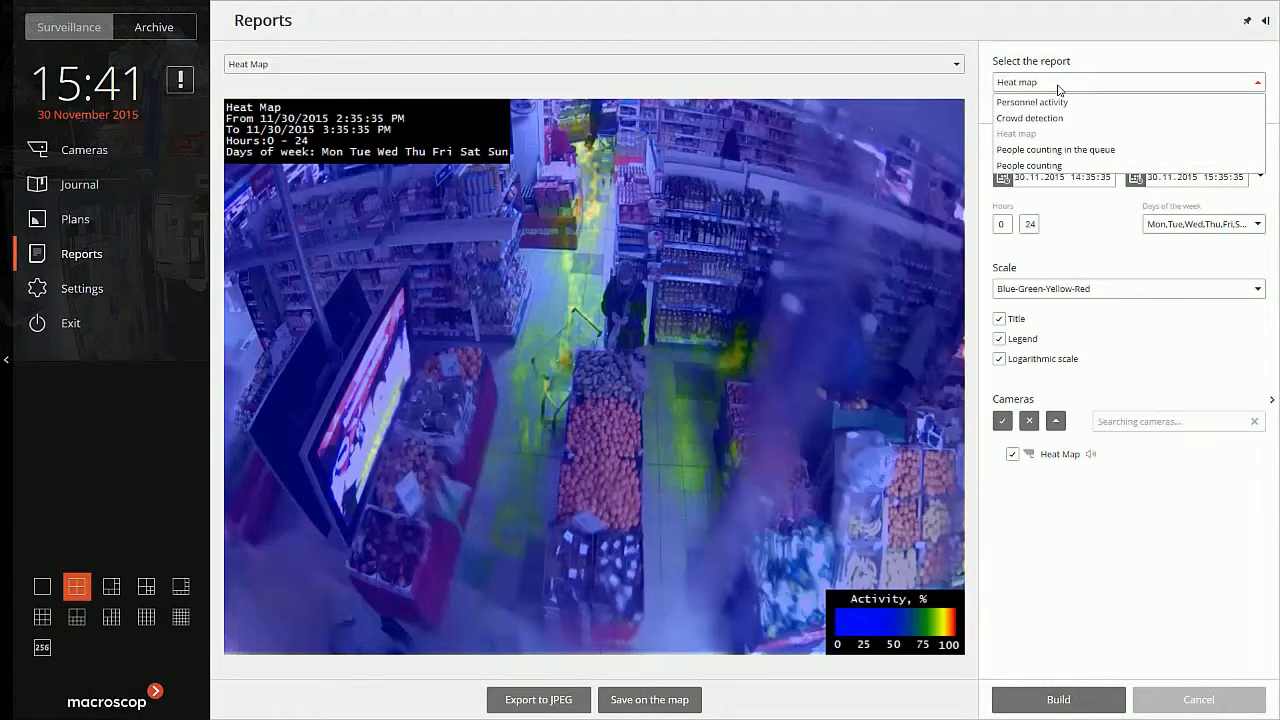
{"action": "left_click", "coordinate": [1056, 148]}
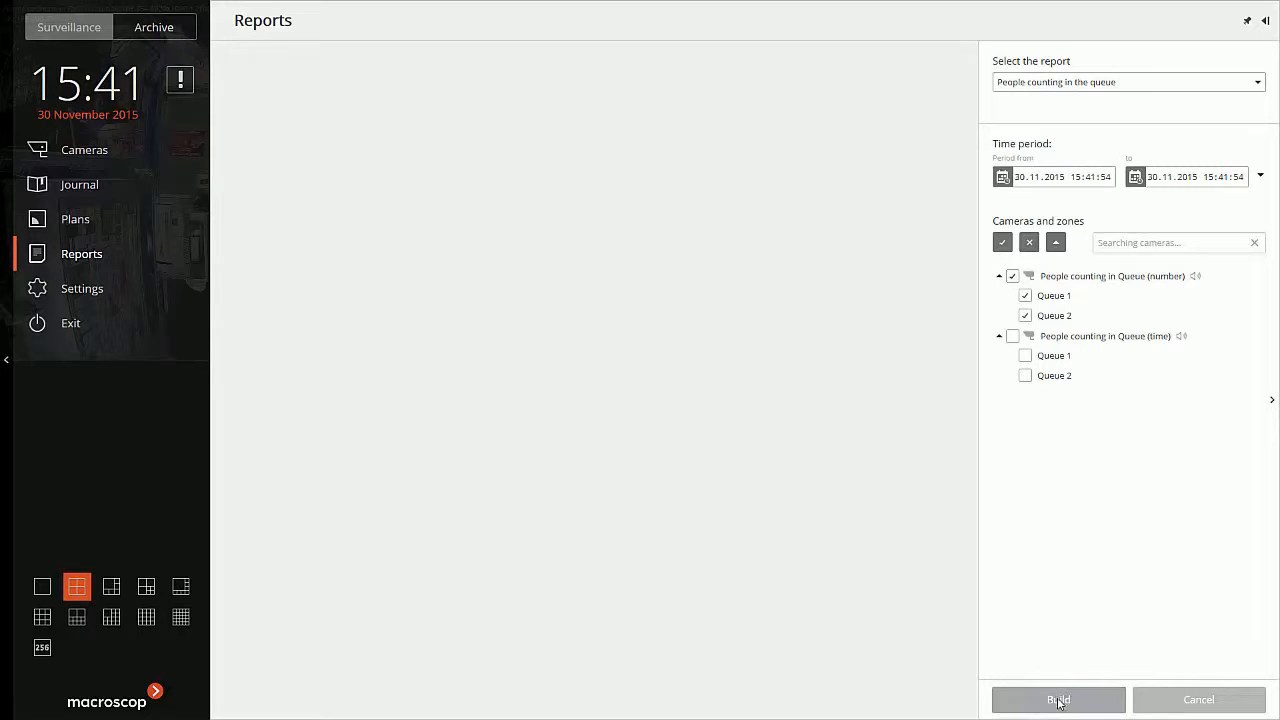
{"action": "left_click", "coordinate": [1058, 700]}
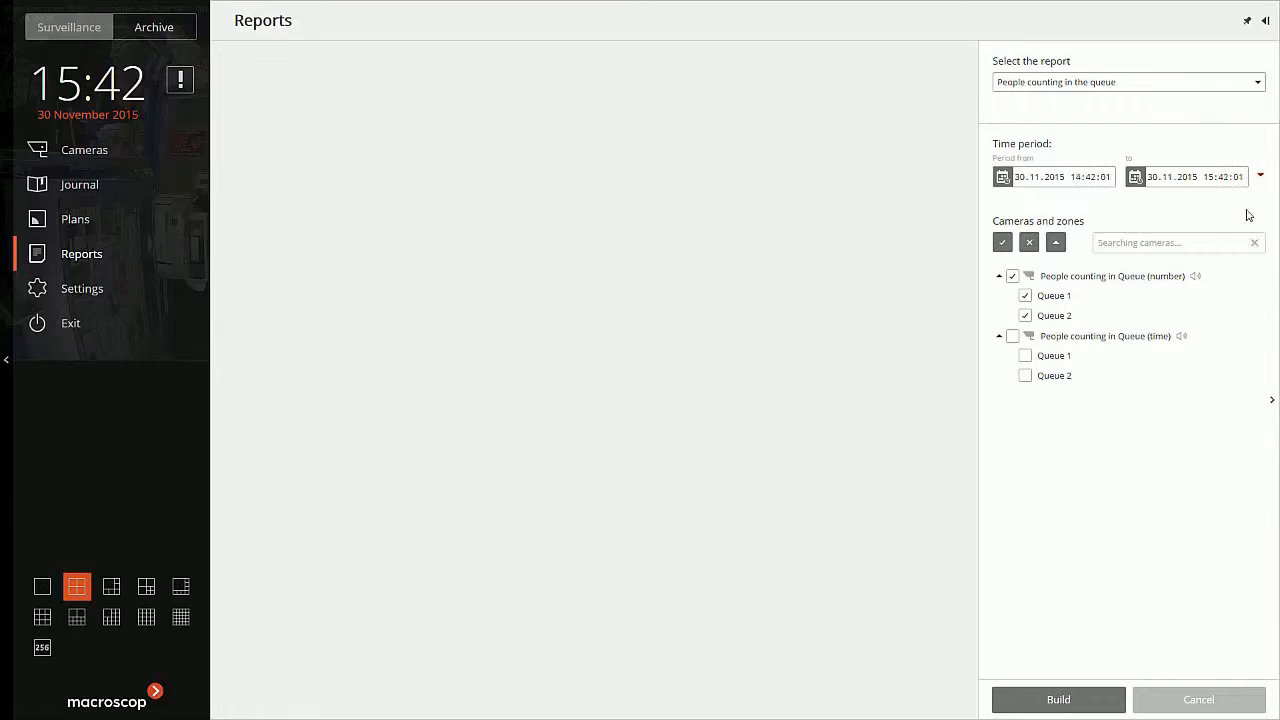
{"action": "left_click", "coordinate": [1058, 700]}
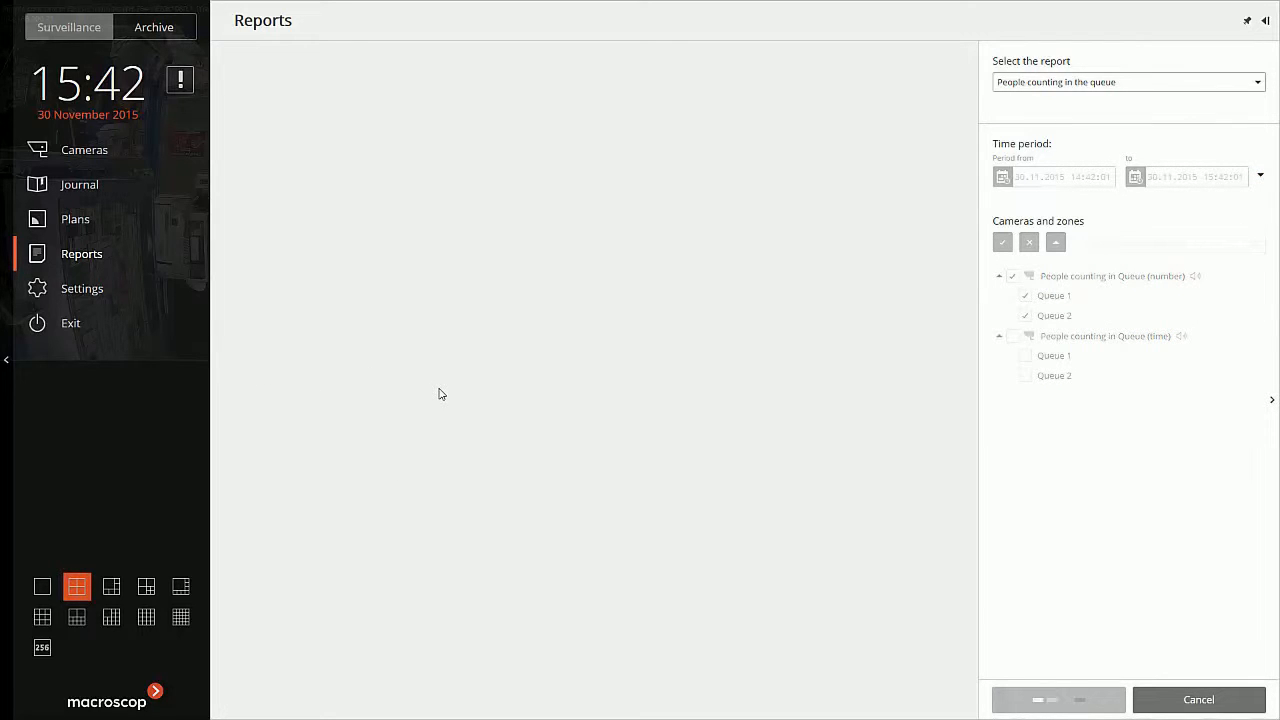
{"action": "left_click", "coordinate": [1058, 700]}
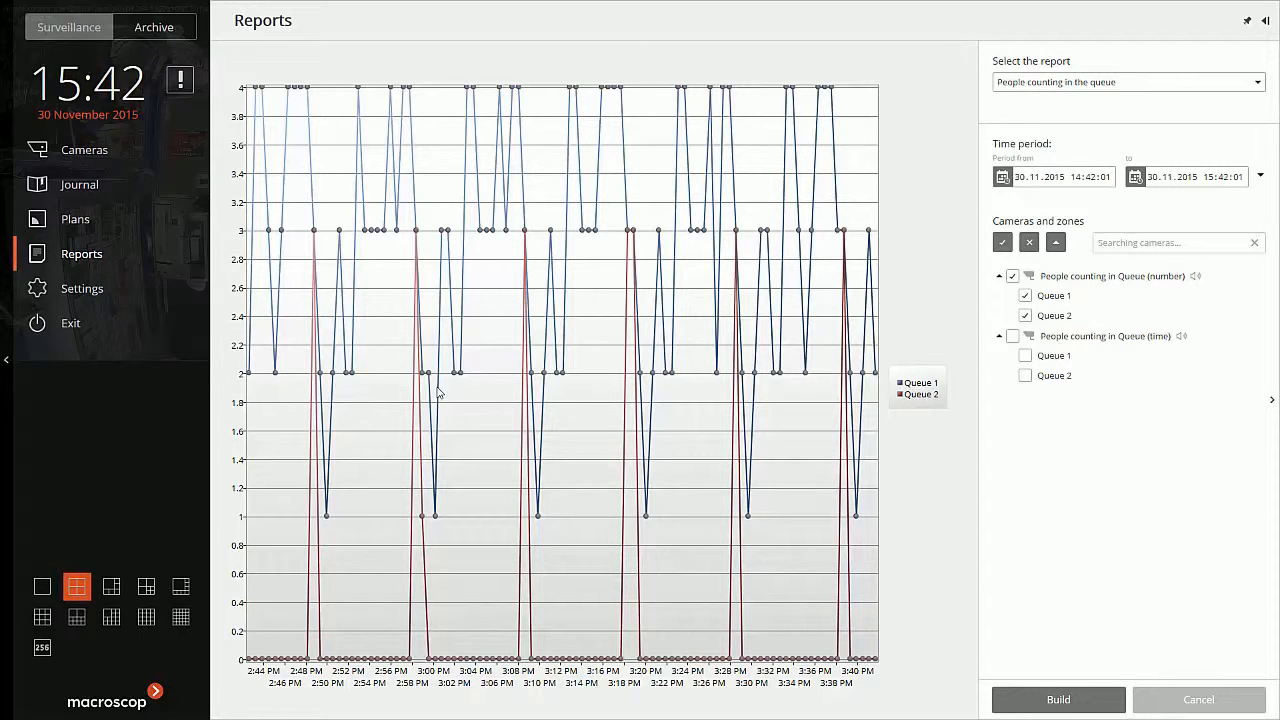
{"action": "mouse_move", "coordinate": [910, 404]}
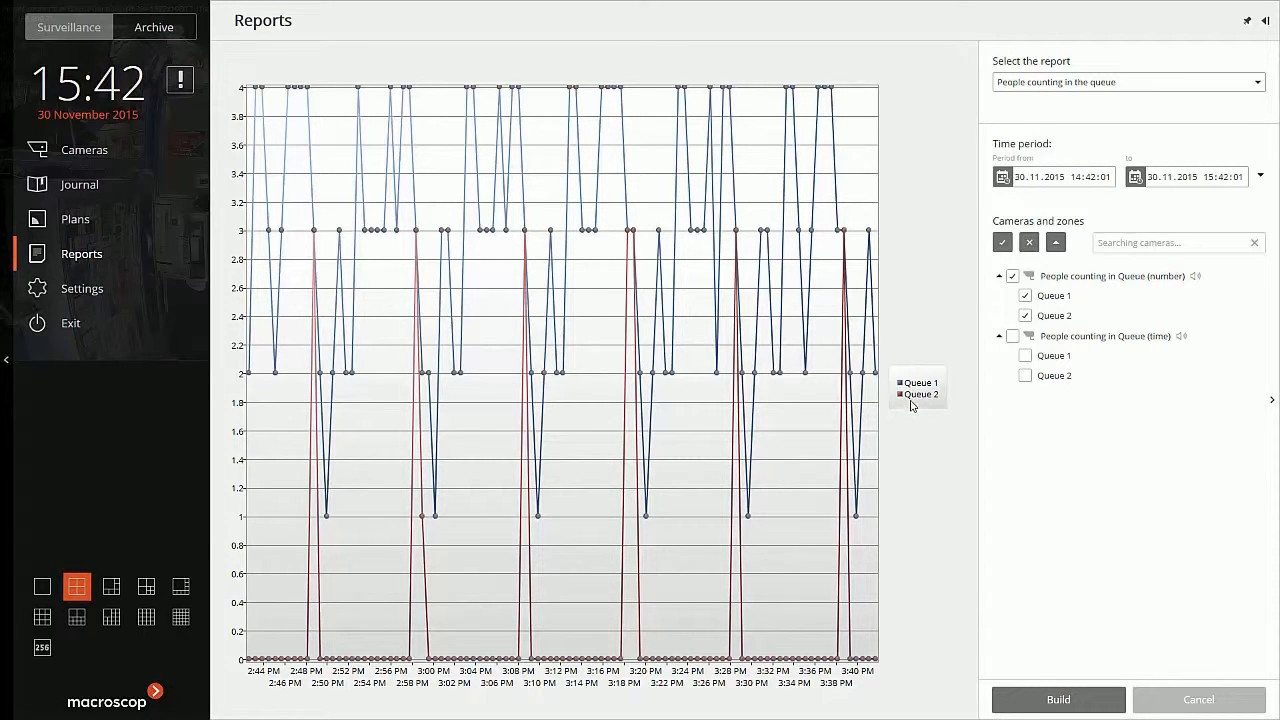
{"action": "mouse_move", "coordinate": [330, 276]}
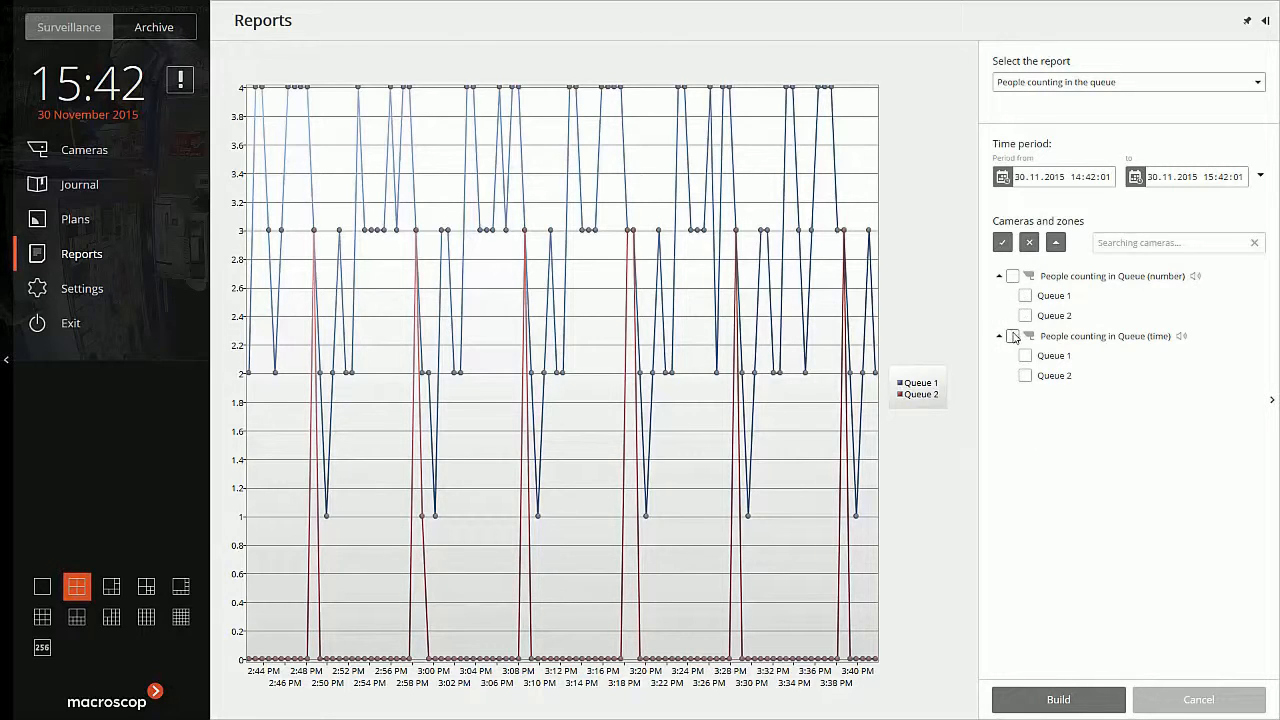
- Include the People counting in Queue (time) camera's queues and rebuild the report chart
{"action": "left_click", "coordinate": [1012, 336]}
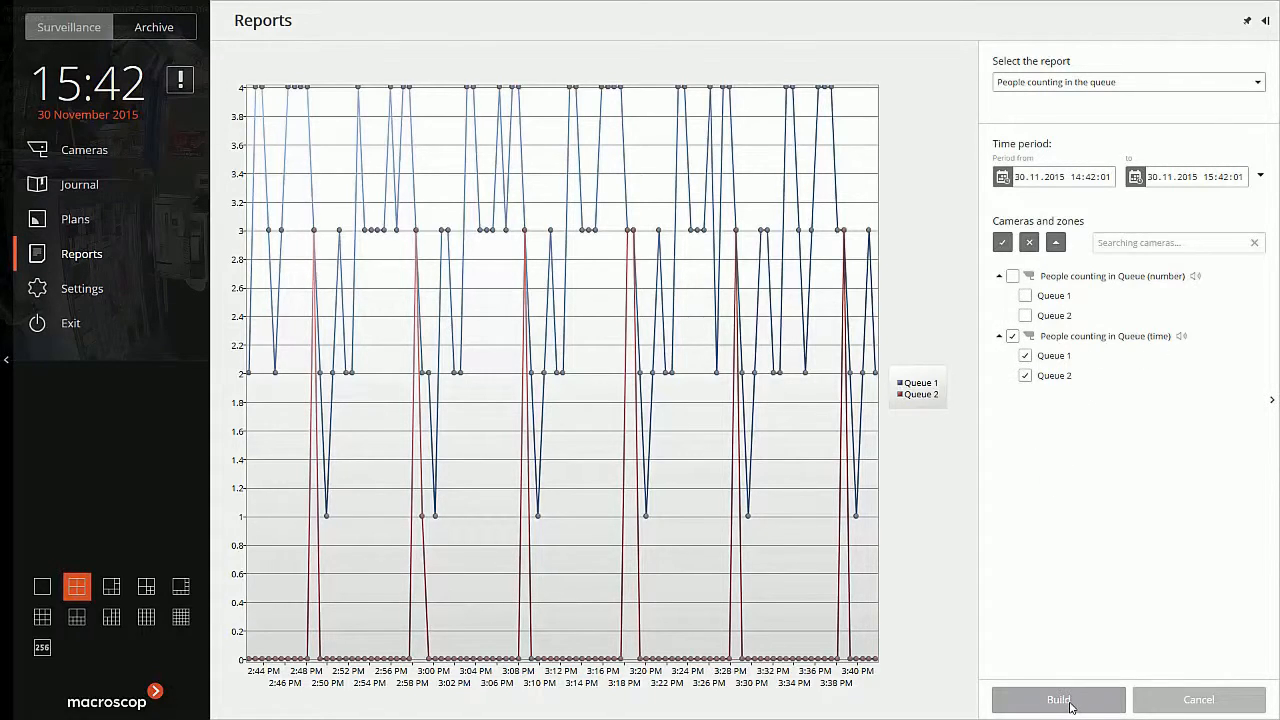
{"action": "left_click", "coordinate": [1058, 700]}
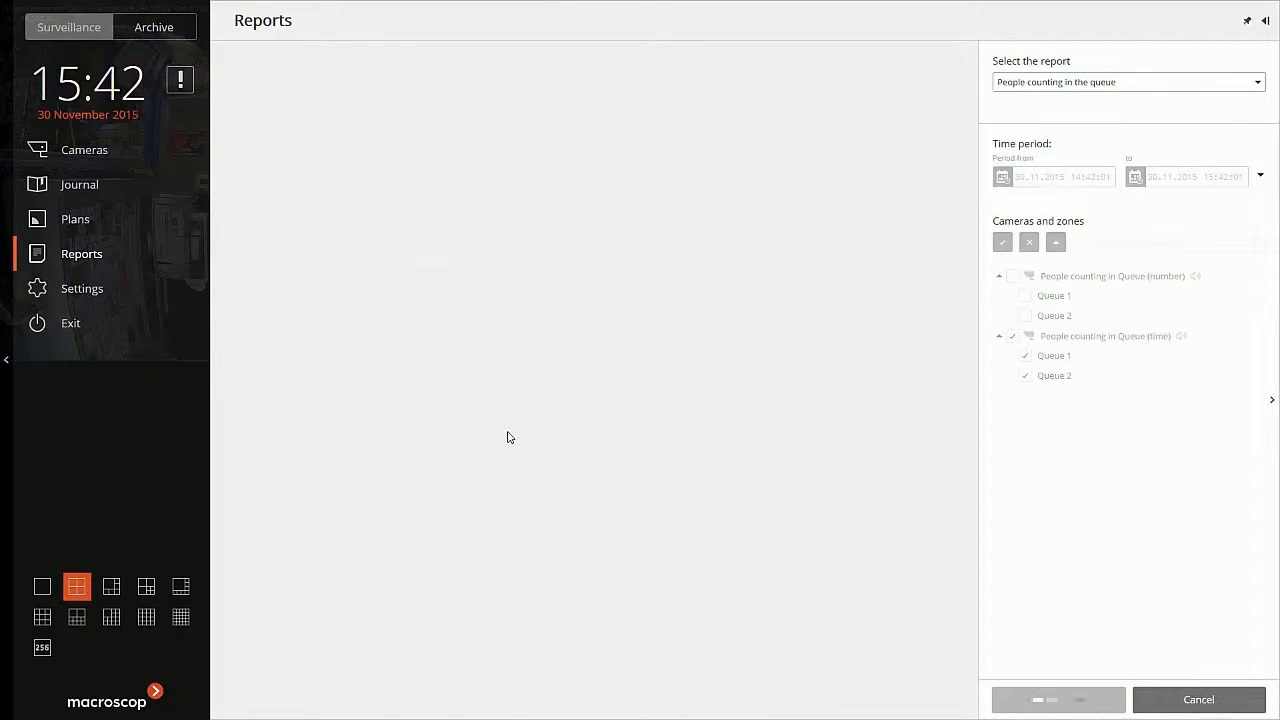
{"action": "left_click", "coordinate": [1056, 700]}
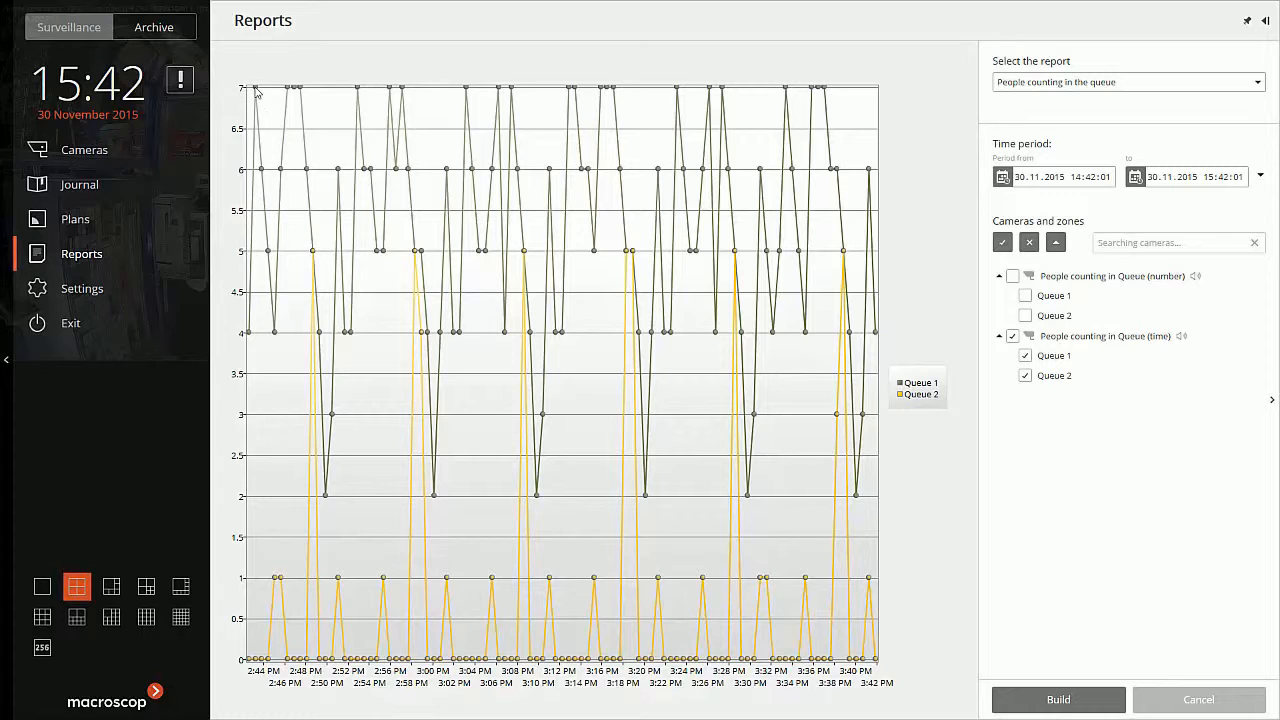
{"action": "mouse_move", "coordinate": [258, 96]}
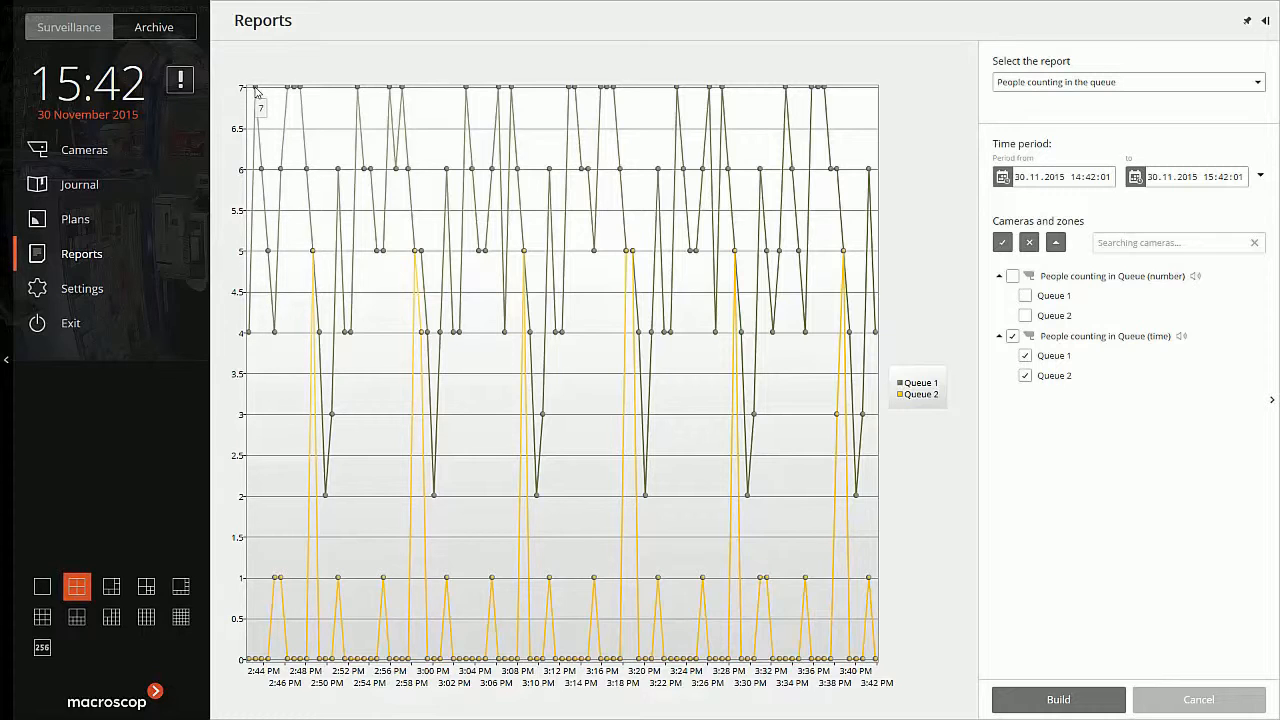
{"action": "mouse_move", "coordinate": [604, 528]}
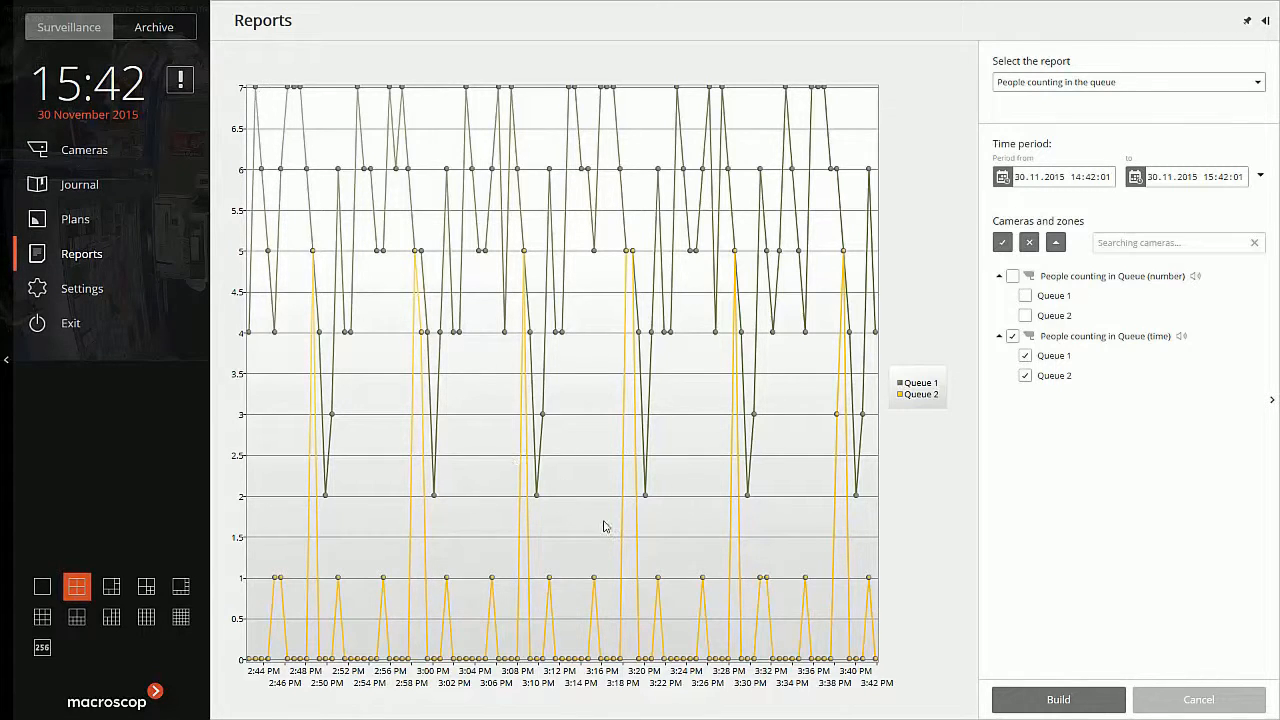